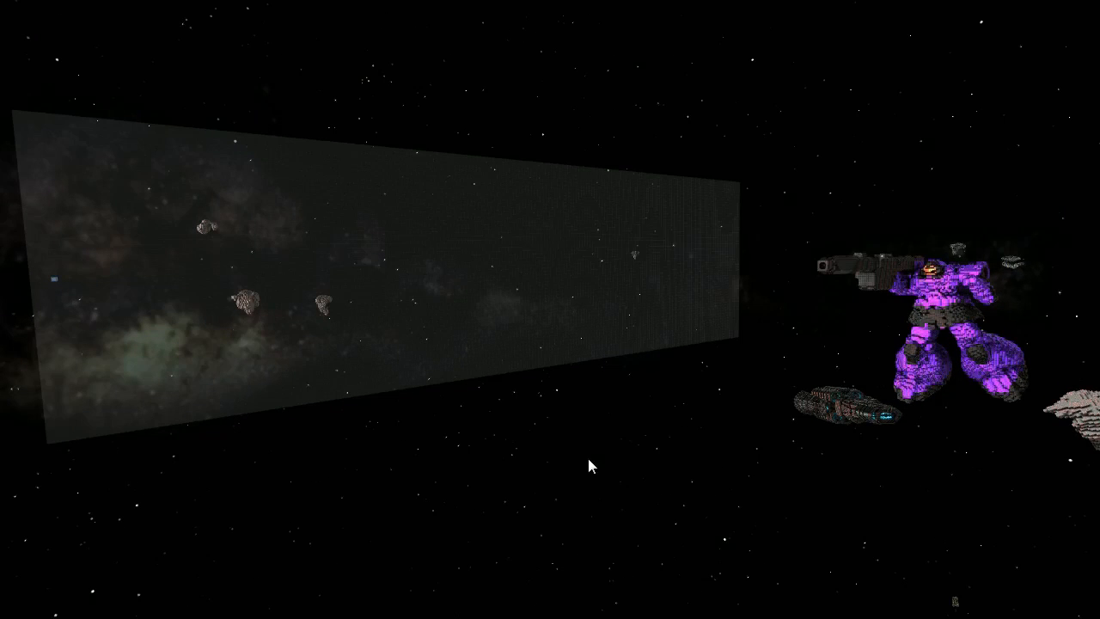
{"action": "mouse_move", "coordinate": [600, 547]}
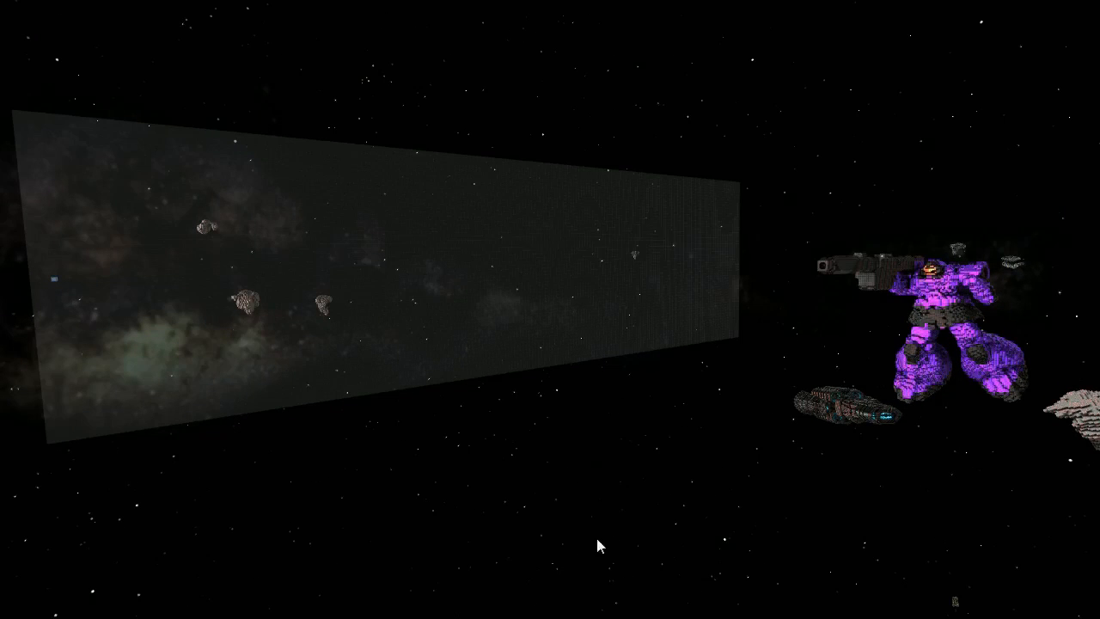
{"action": "mouse_move", "coordinate": [711, 457]}
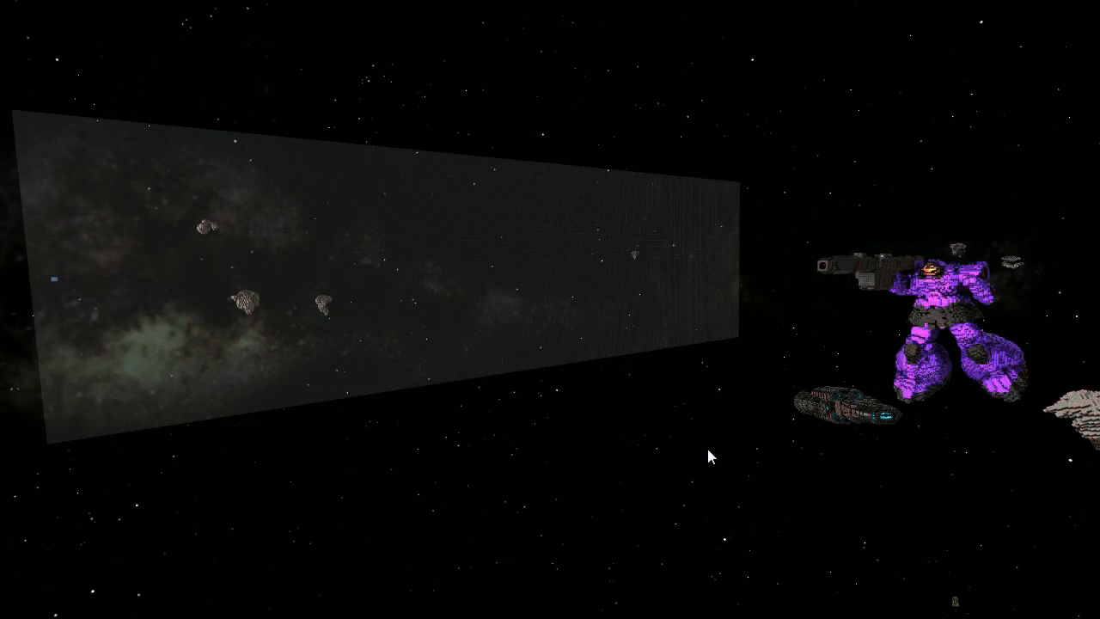